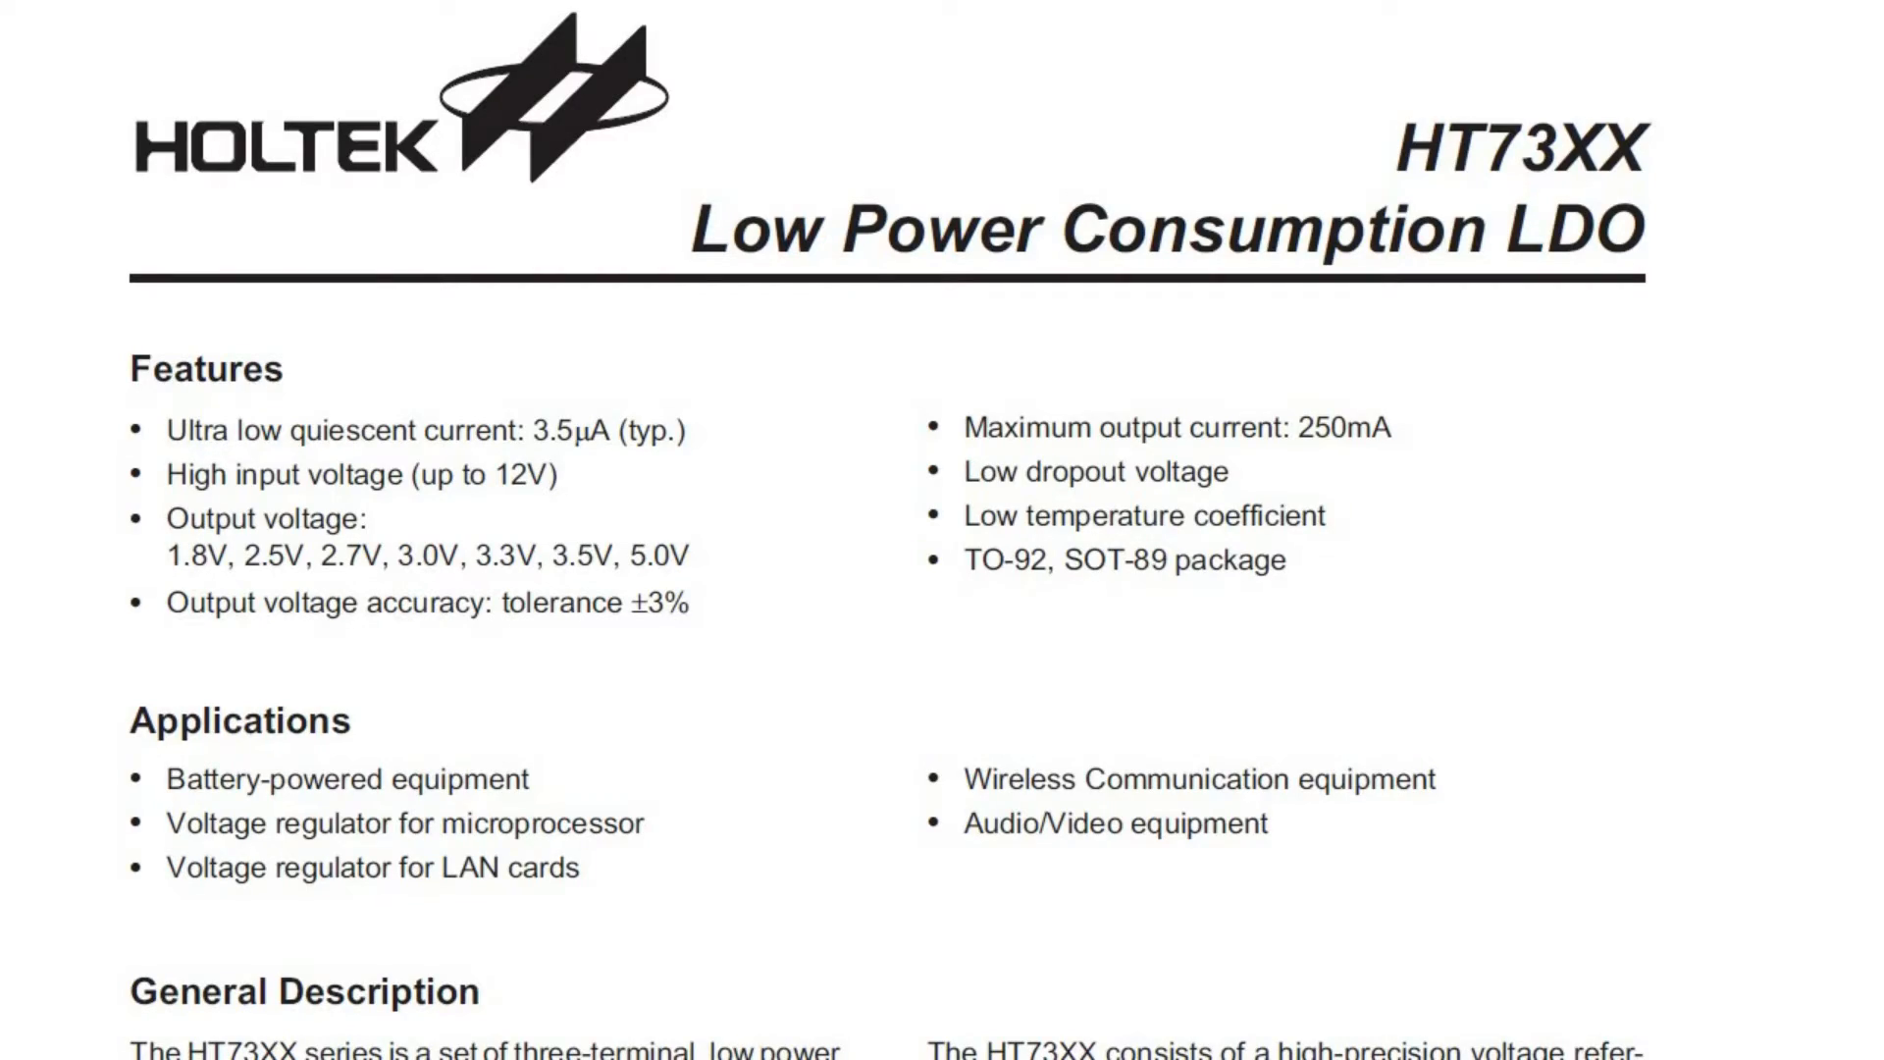
{"action": "scroll", "scroll_direction": "down", "scroll_amount": 3}
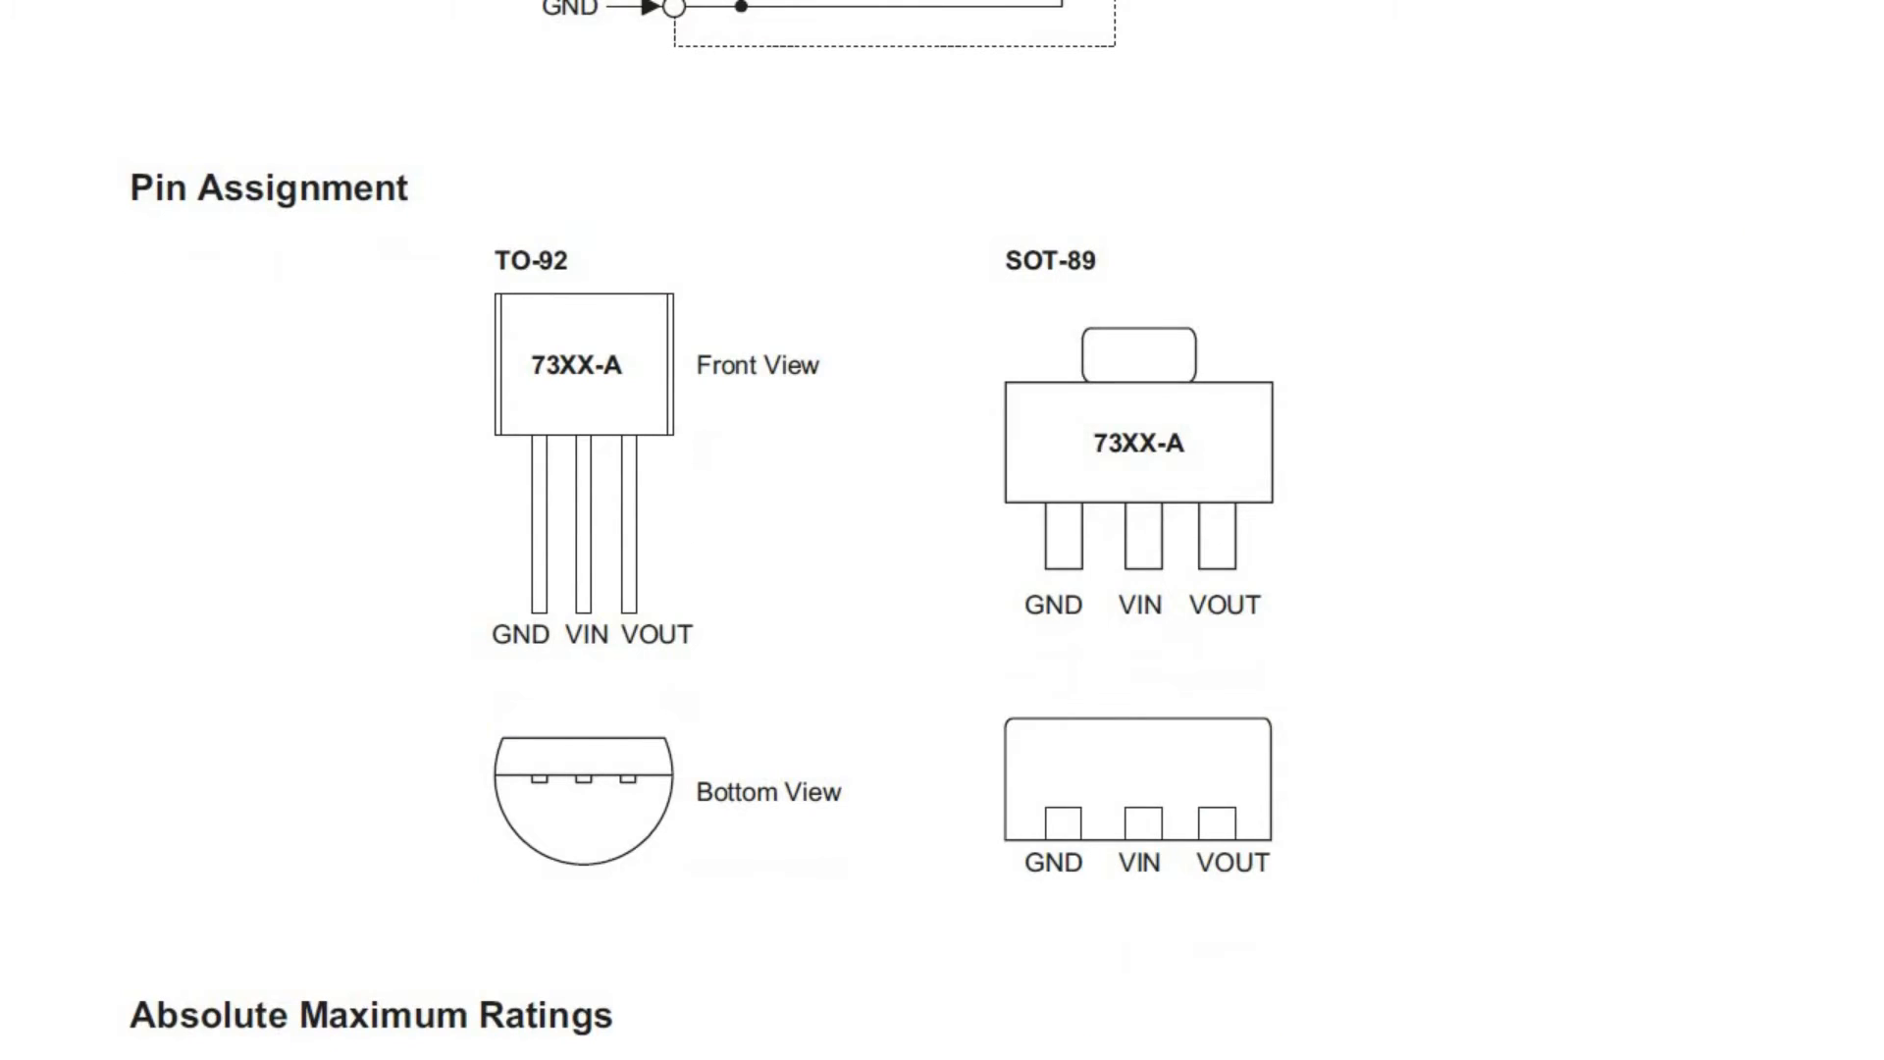
{"action": "scroll", "scroll_direction": "down", "scroll_amount": 3}
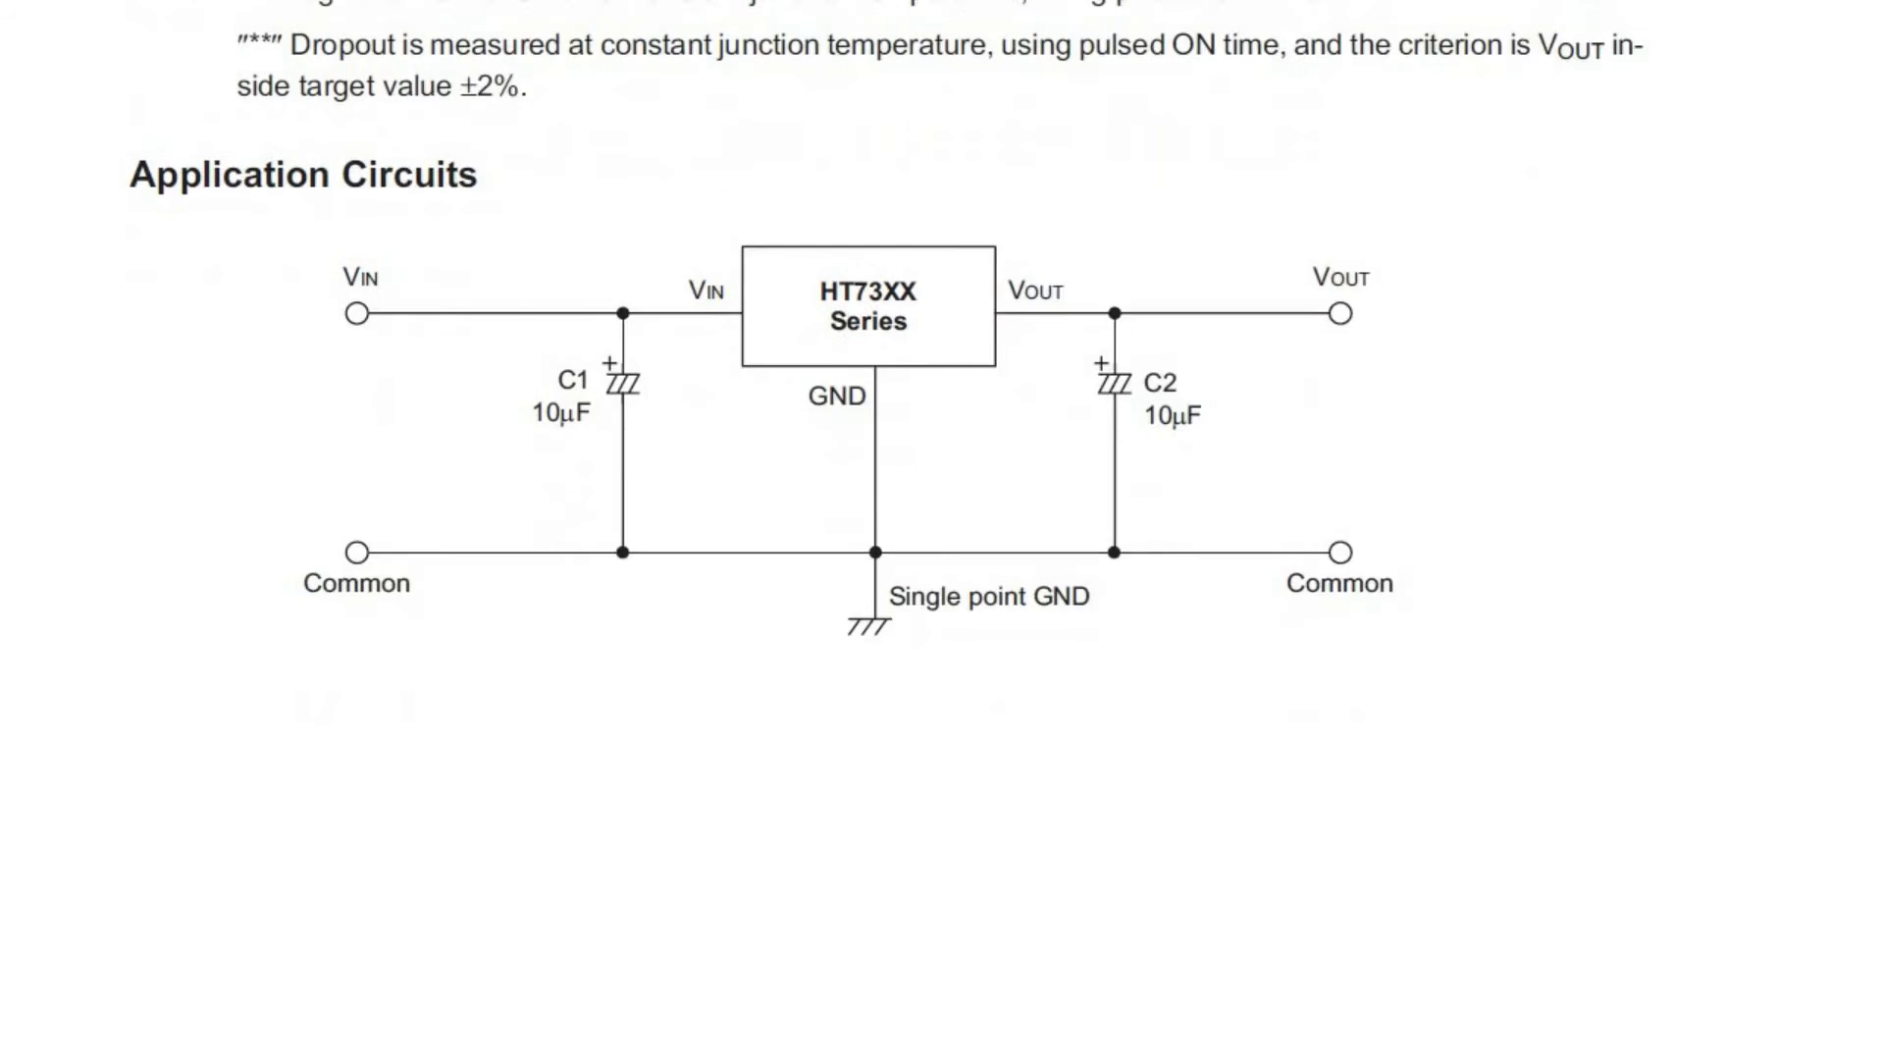